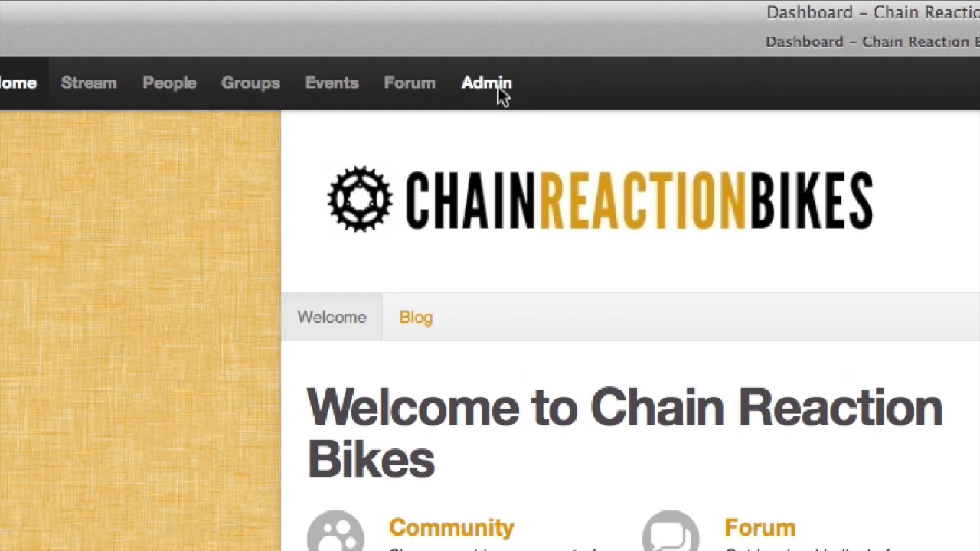
- Go to the admin dashboard's Build section for the Welcome page
click(486, 83)
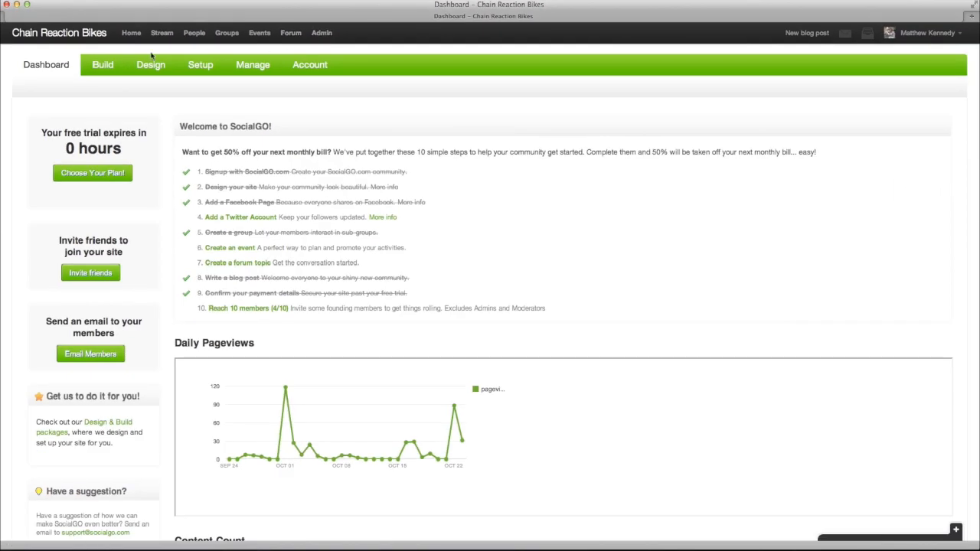
click(102, 64)
text(W)
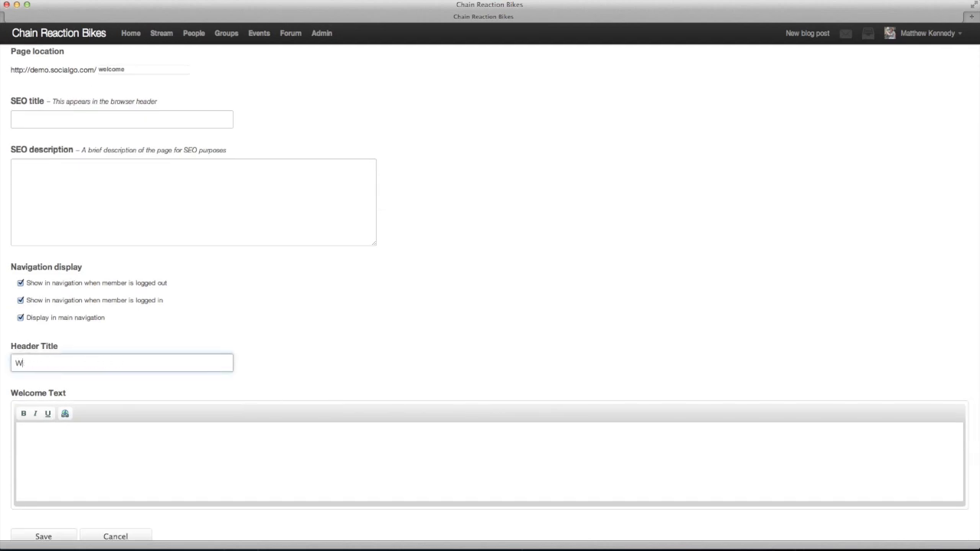
- Set header 'Hi there. Welcome to our site!' and a ChainReaction bicycle shop description, then save
text(Hi there. Welcome to ou)
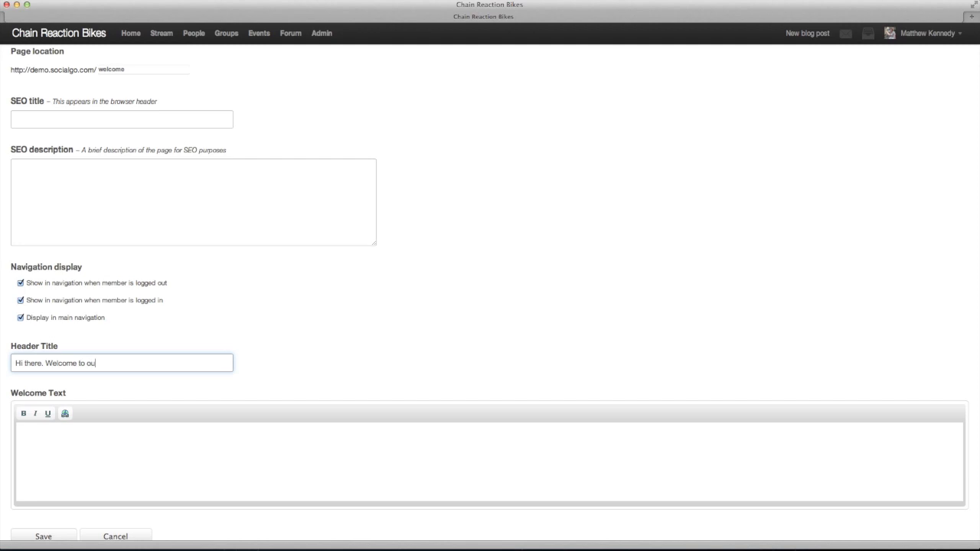
text(r site!)
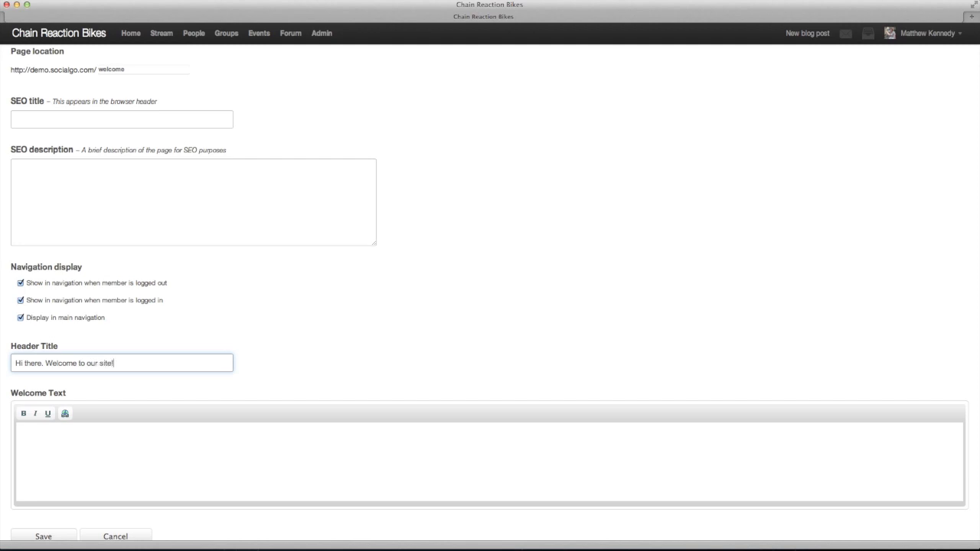
click(305, 447)
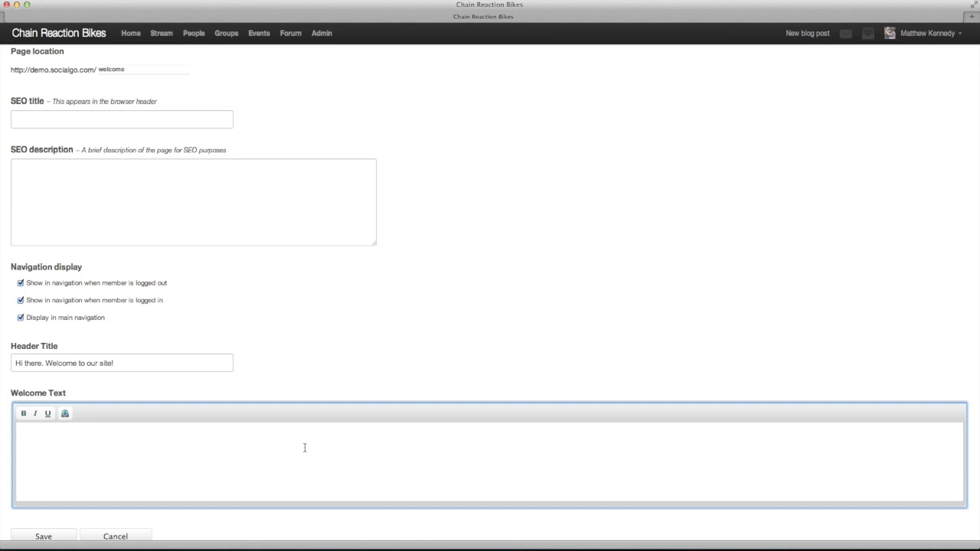
text(We are ChainReaction, a lifestyle bicycle shop in downtown Santa Barbara dedicated to selling practical bicycles, electric-bikes and accessories plus exceptional bicycle maintenance services.)
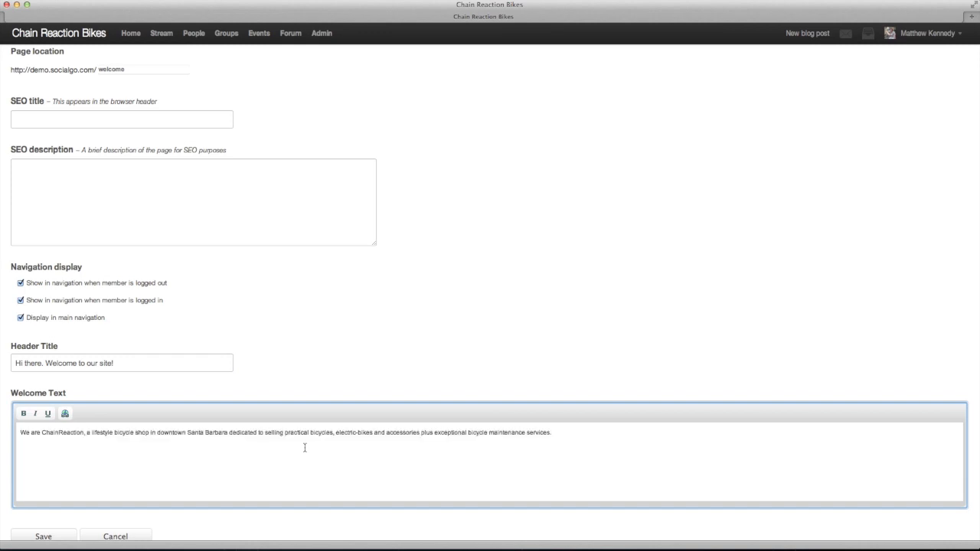
mouse_move(80, 527)
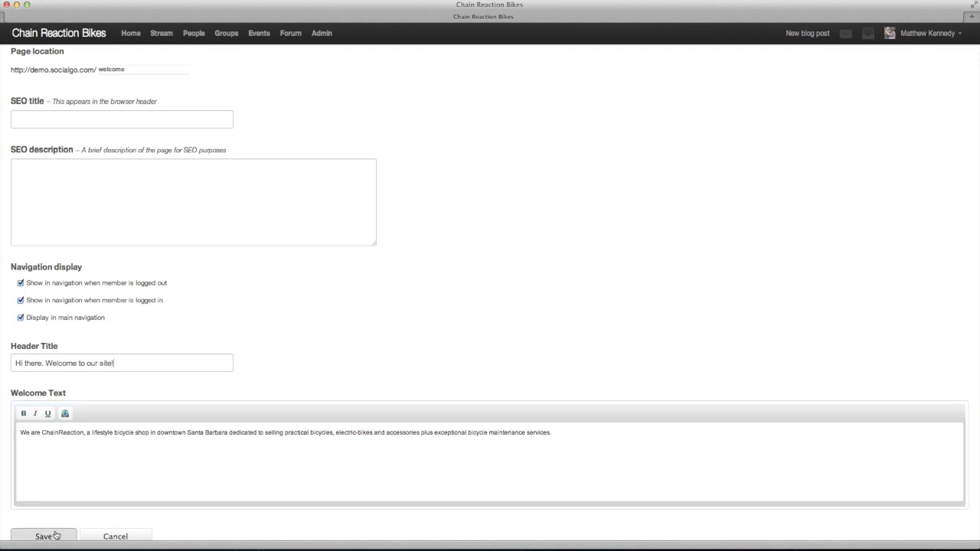
click(43, 536)
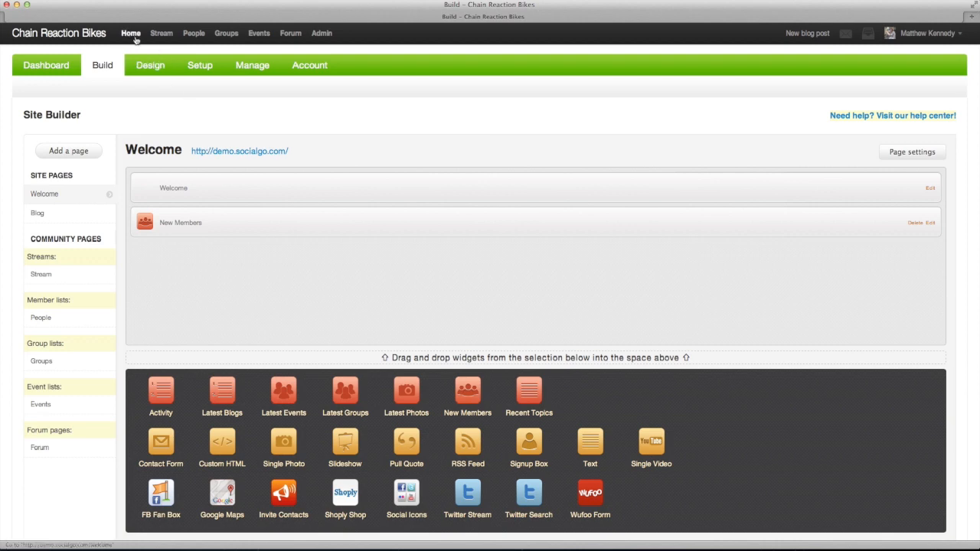
- View the live Welcome page showing the new greeting and shop description
click(130, 34)
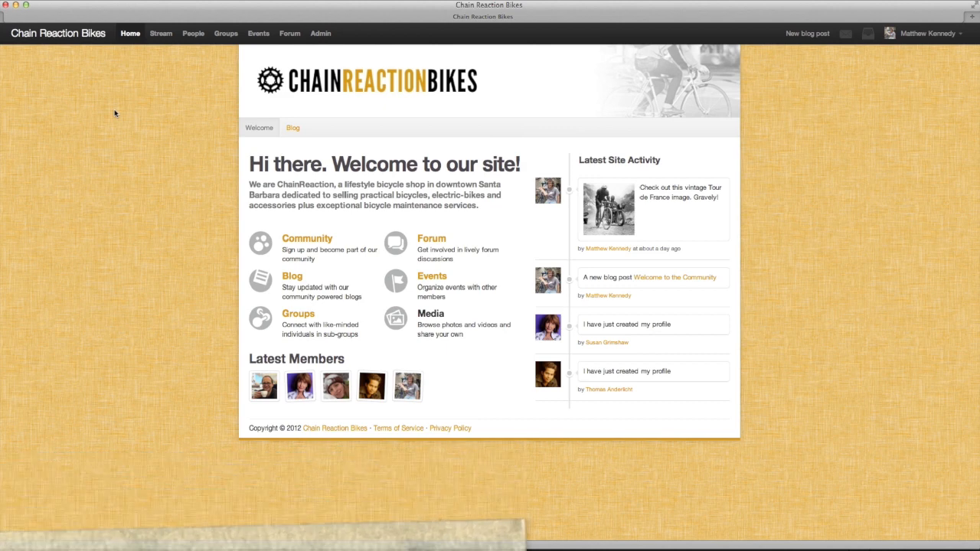
mouse_move(117, 113)
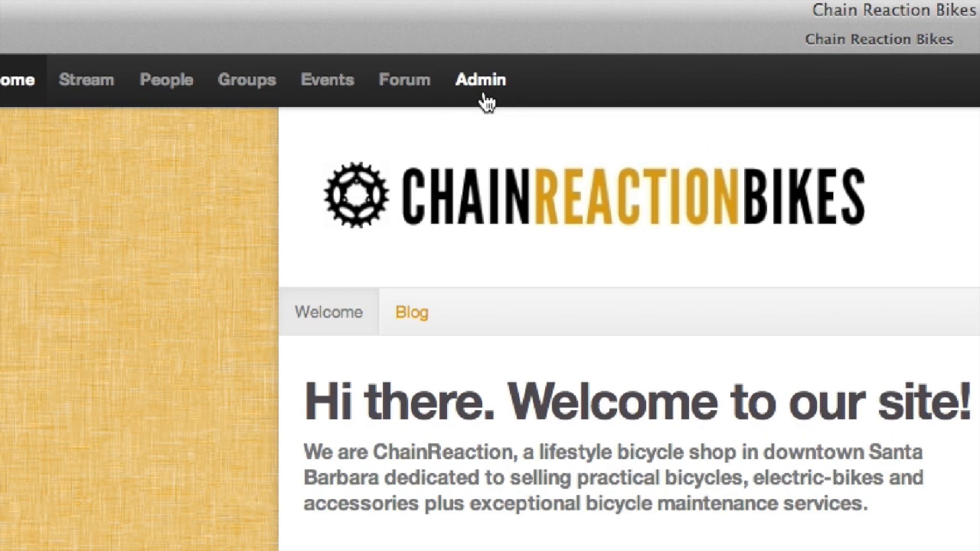
- Go to Setup's Code Injection settings and focus the Global Header Code box
click(481, 80)
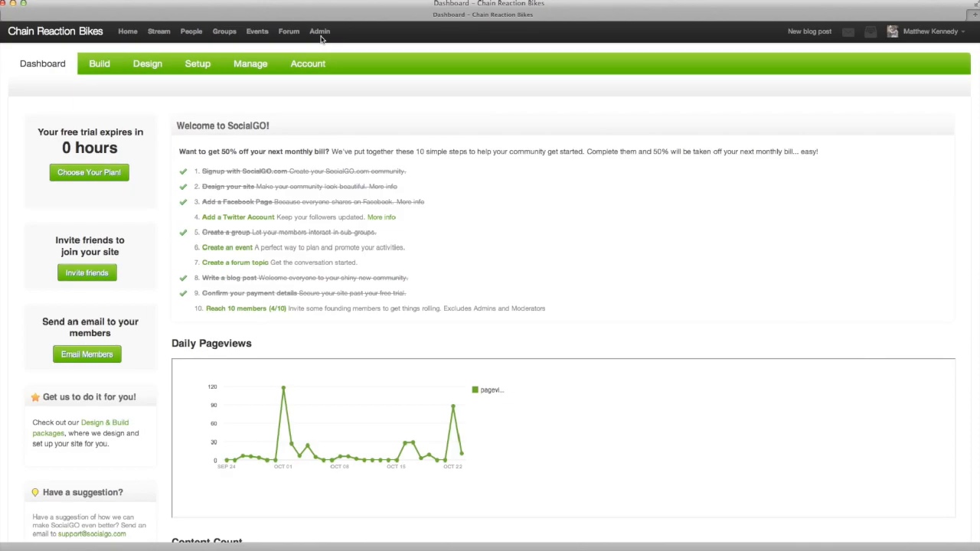
click(198, 64)
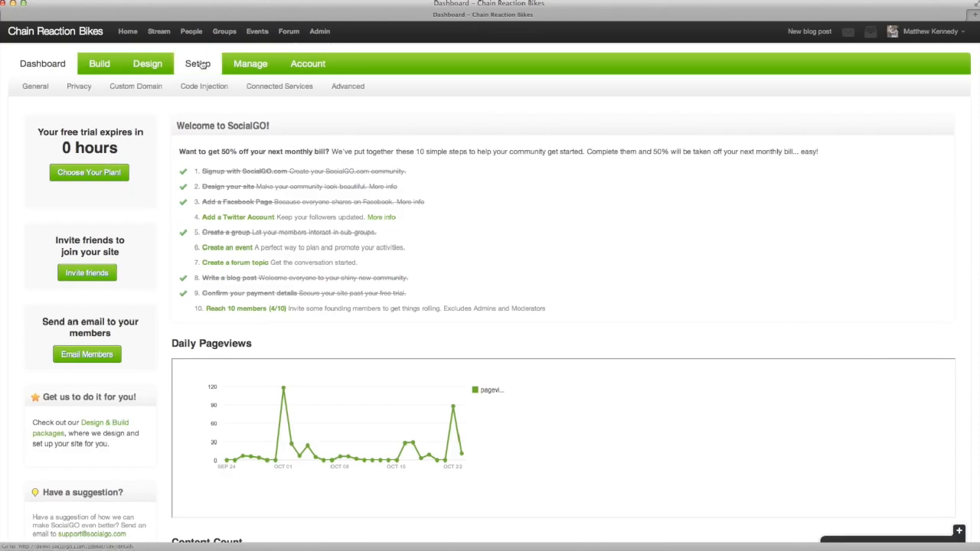
click(204, 85)
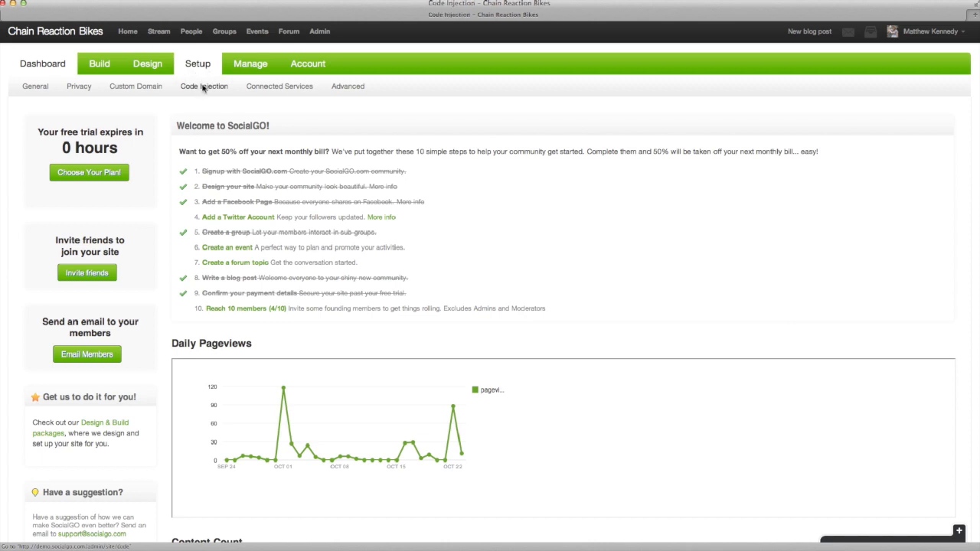
click(204, 86)
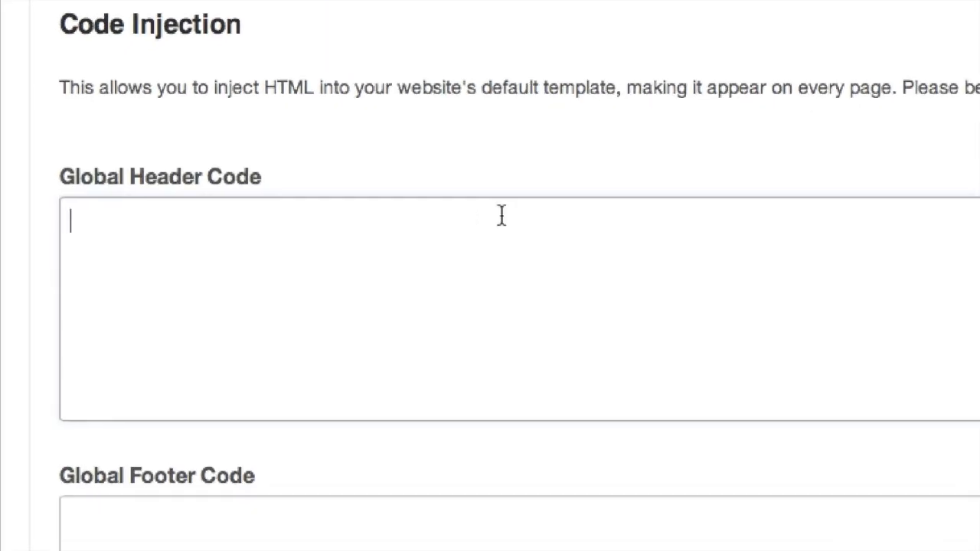
- Paste the style block centring the welcome title and subtitle, and save changes
right_click(799, 248)
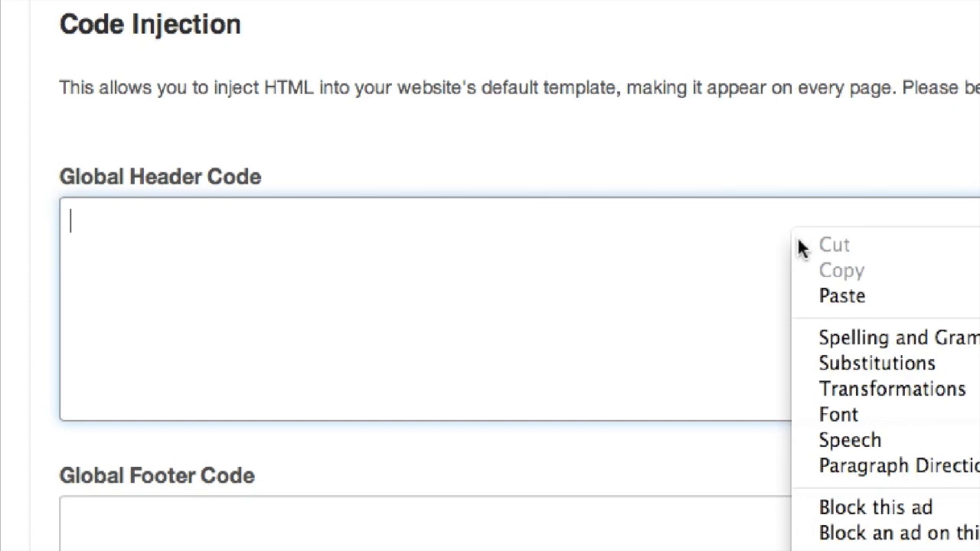
click(842, 295)
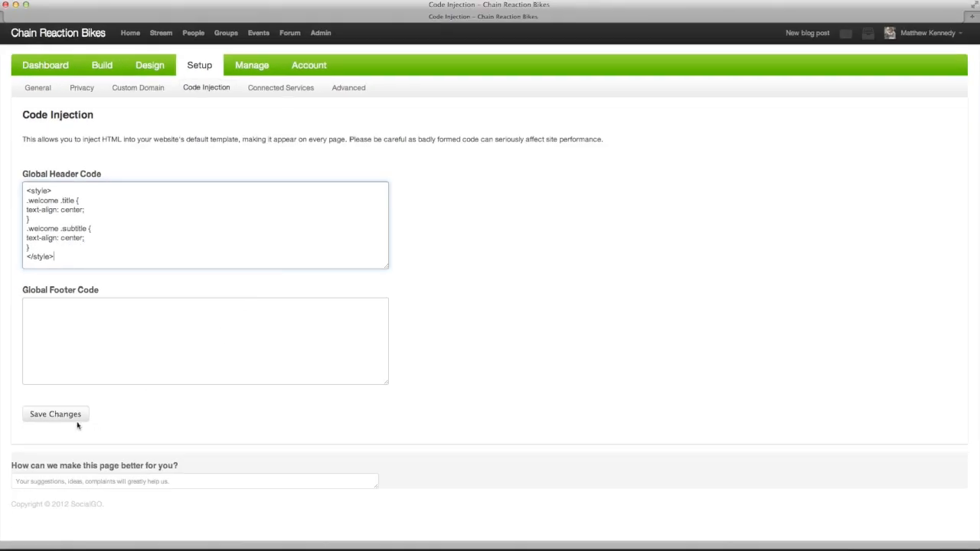
click(55, 413)
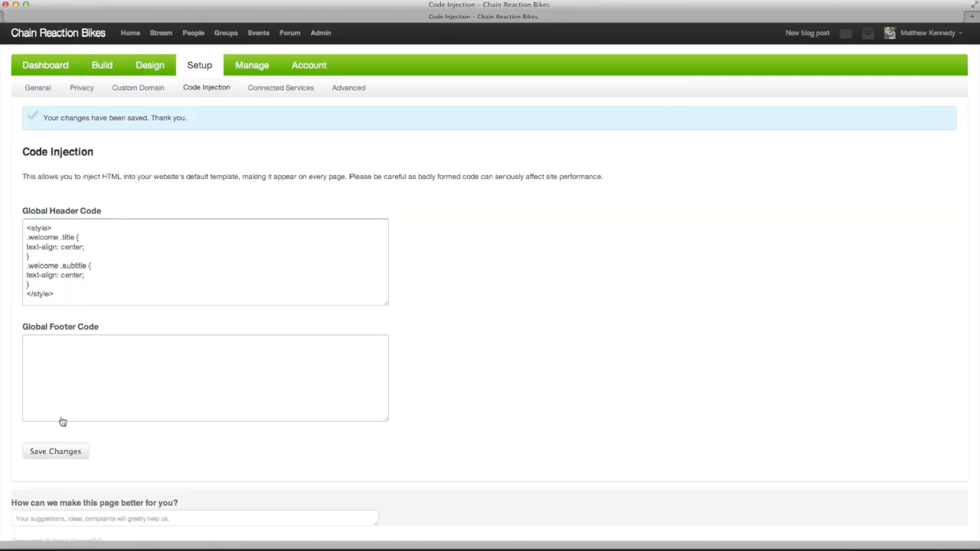
mouse_move(114, 149)
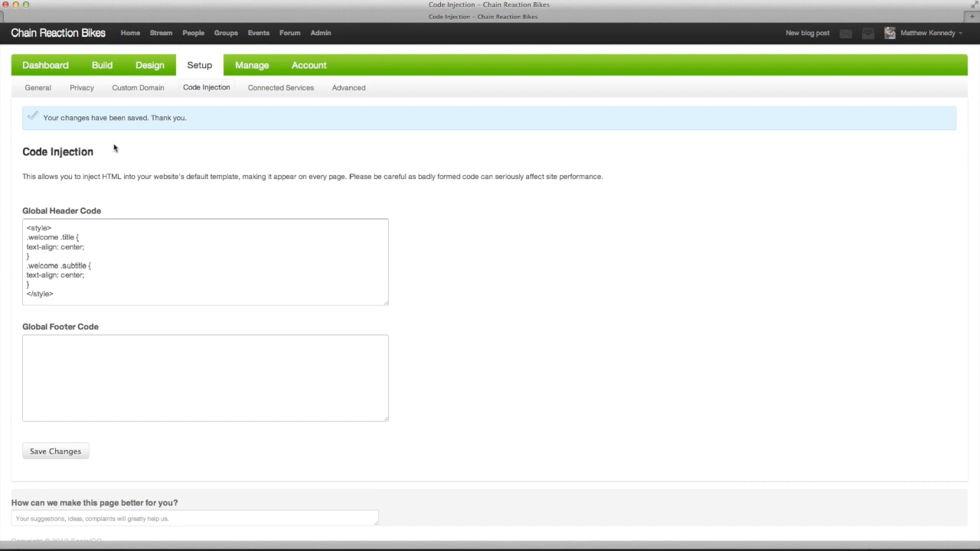
mouse_move(130, 34)
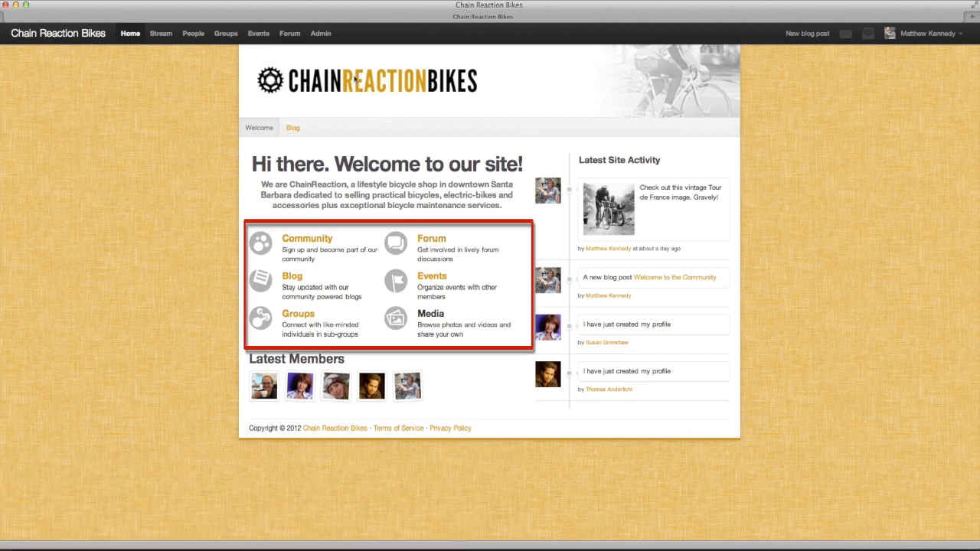
- Return to the admin dashboard and show the Setup options
click(320, 34)
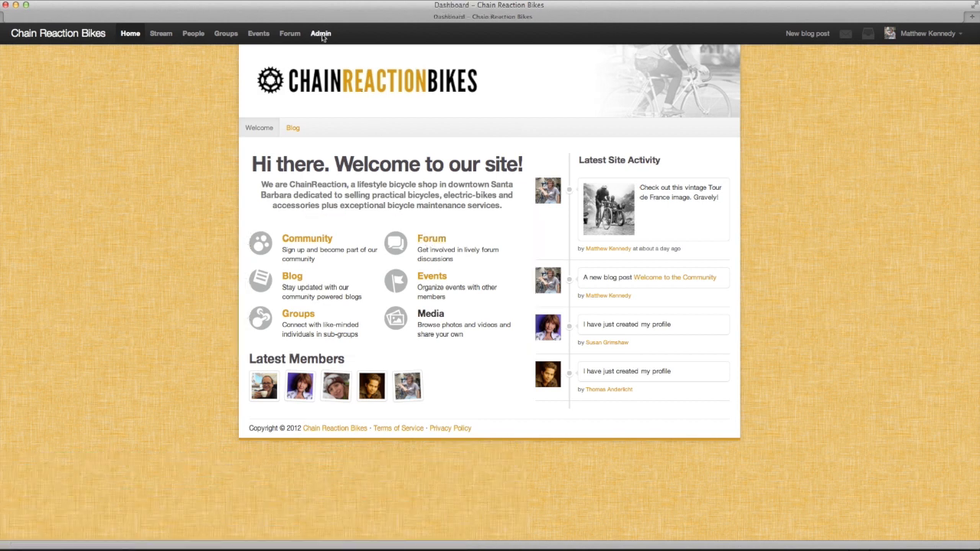
click(320, 34)
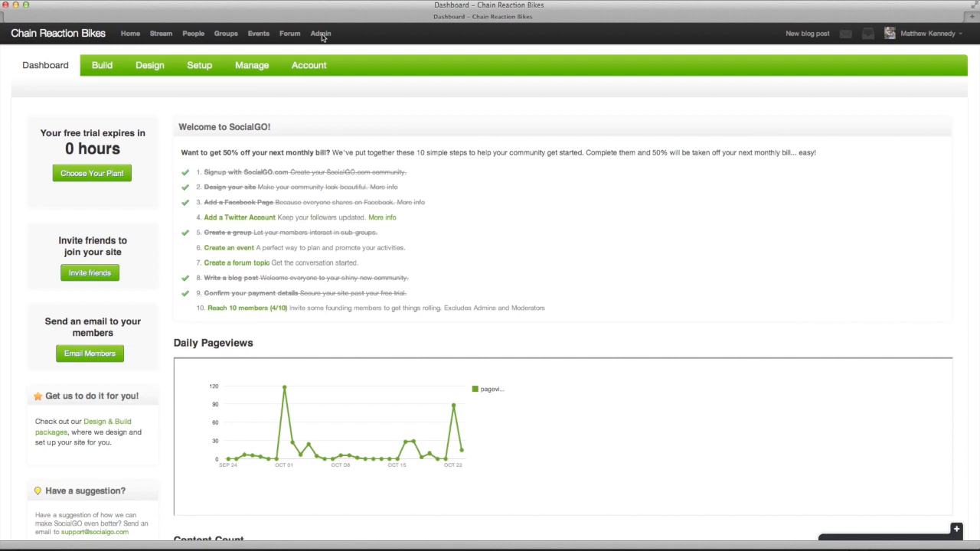
mouse_move(222, 52)
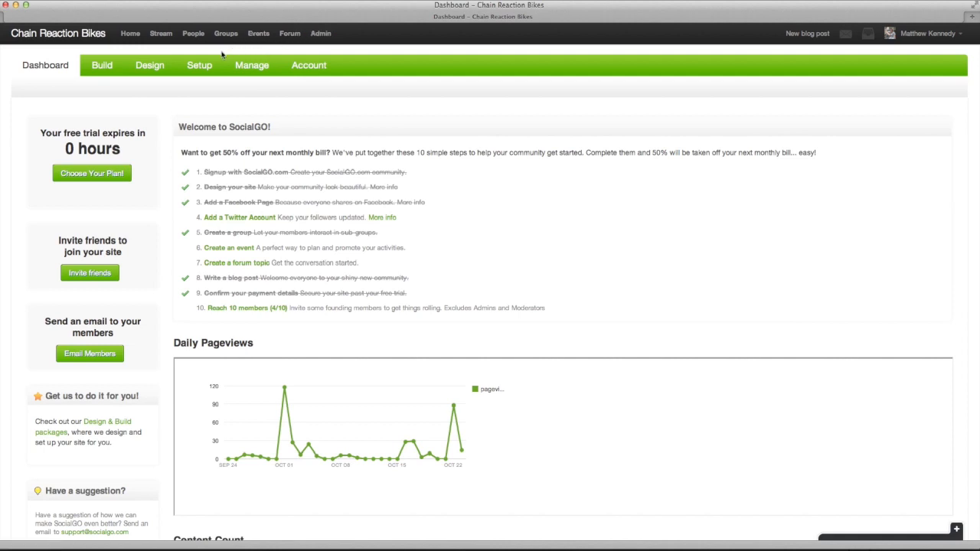
click(199, 65)
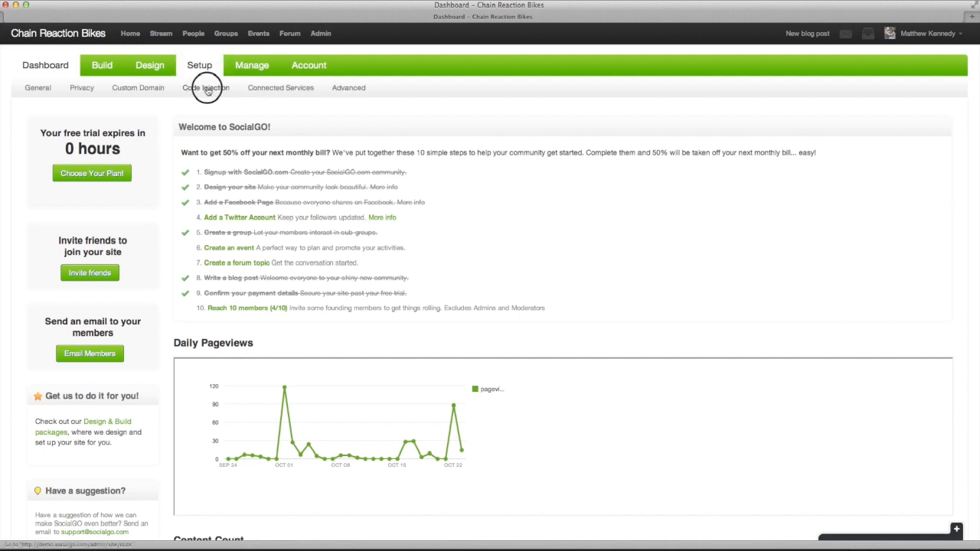
- Paste a .features display:none rule into Code Injection, save, and view the Welcome page
click(205, 88)
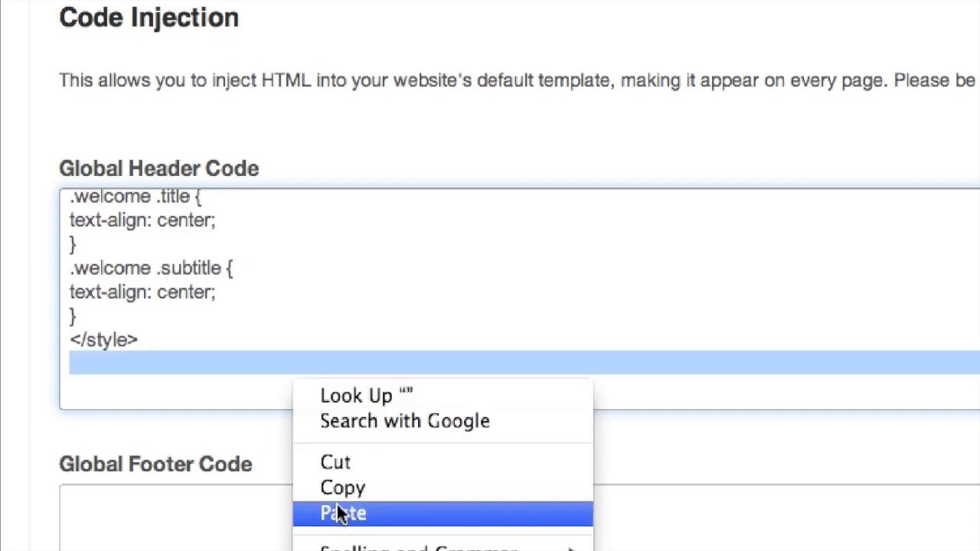
click(343, 513)
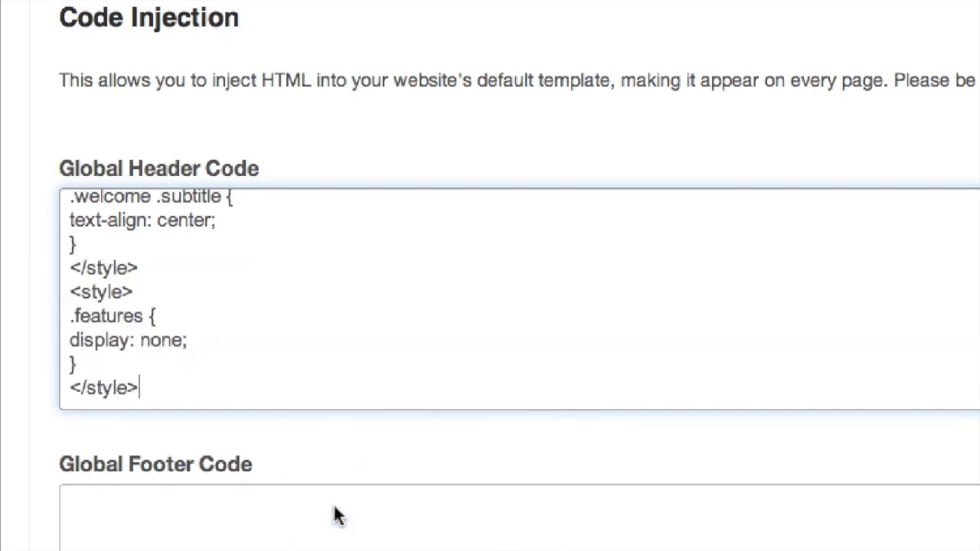
mouse_move(340, 515)
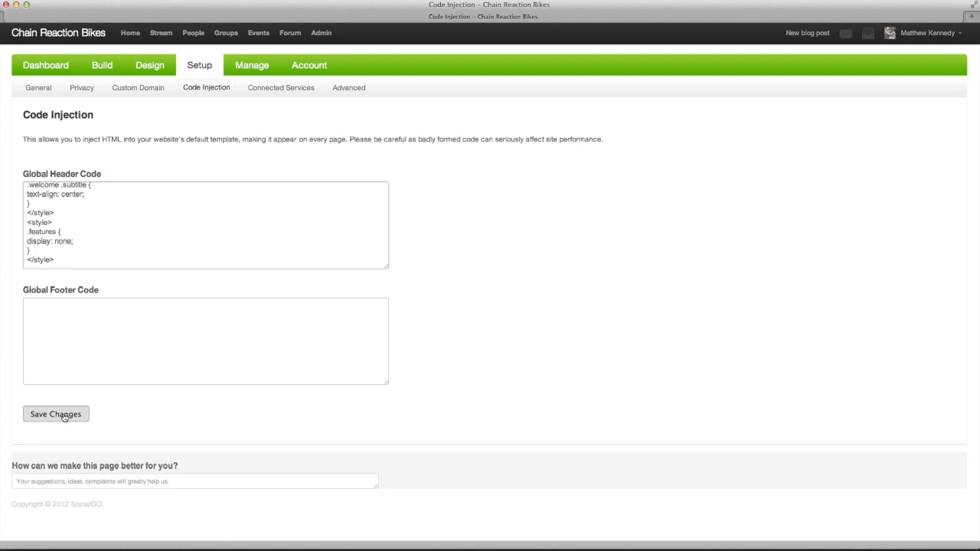
click(55, 414)
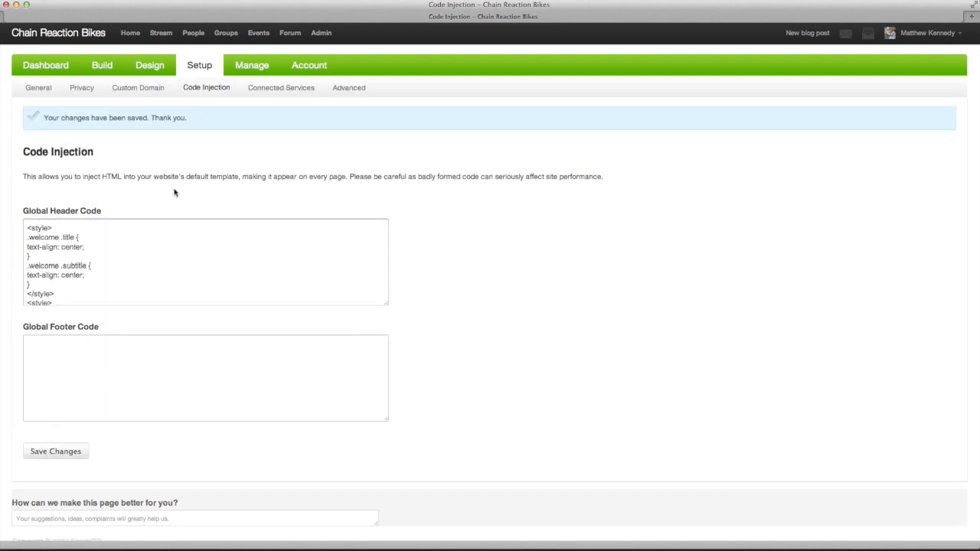
mouse_move(129, 34)
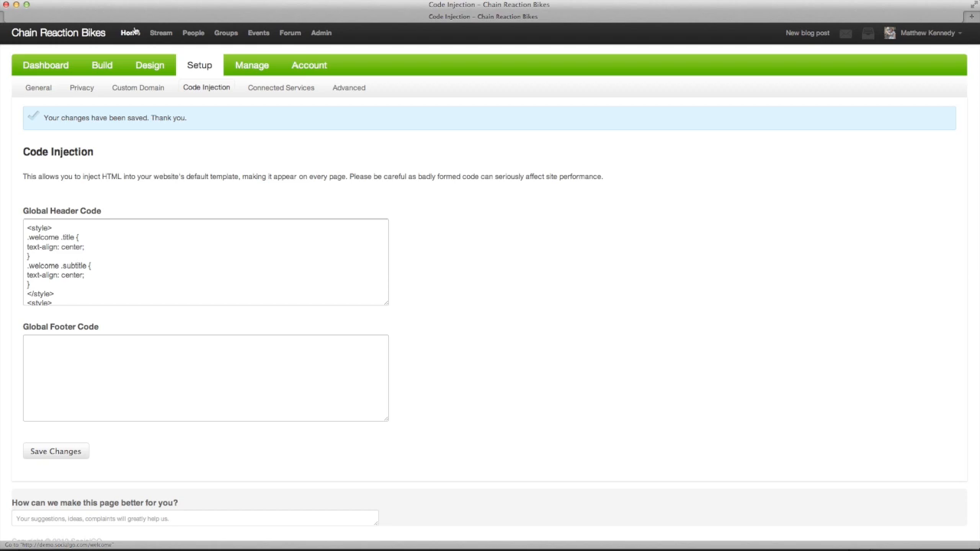
click(129, 34)
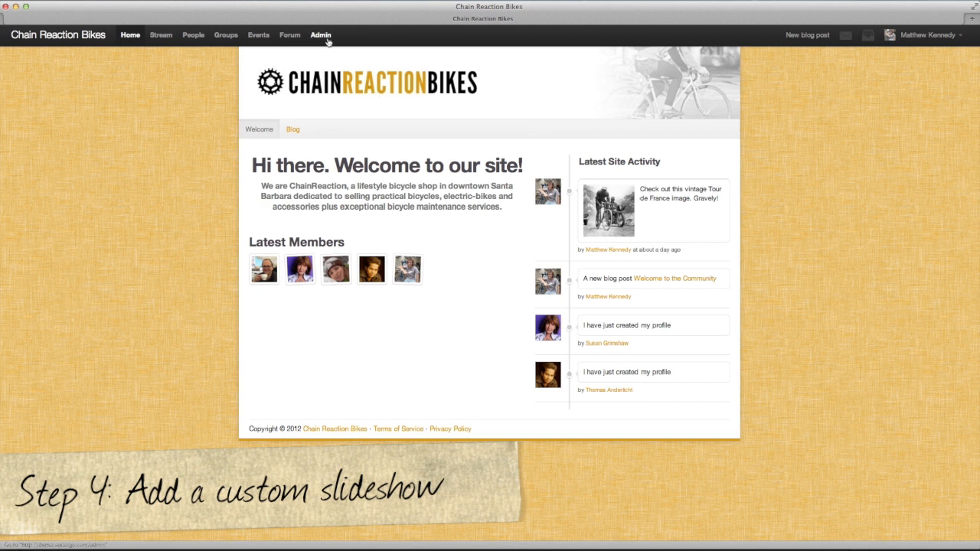
- In the Build site builder, drag a Slideshow widget onto the Welcome page area
click(320, 34)
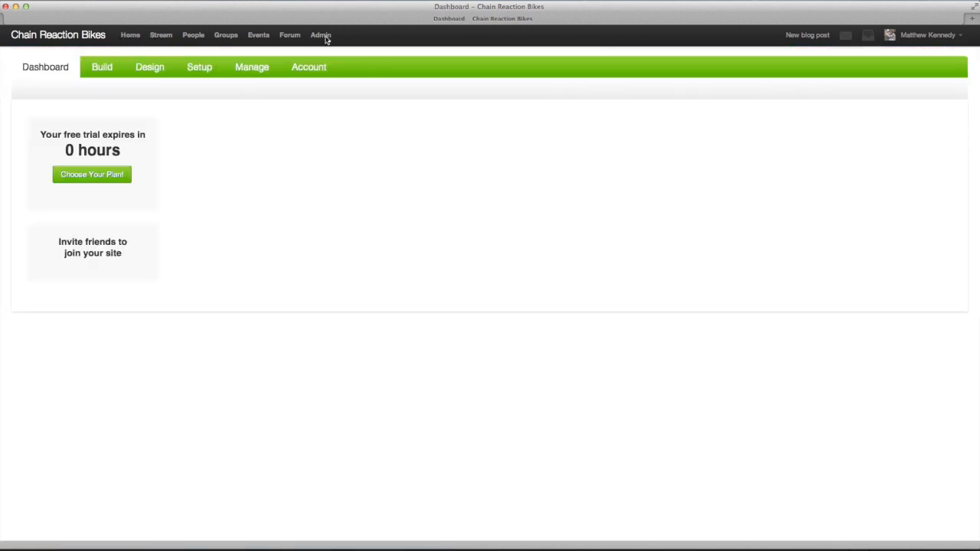
click(101, 67)
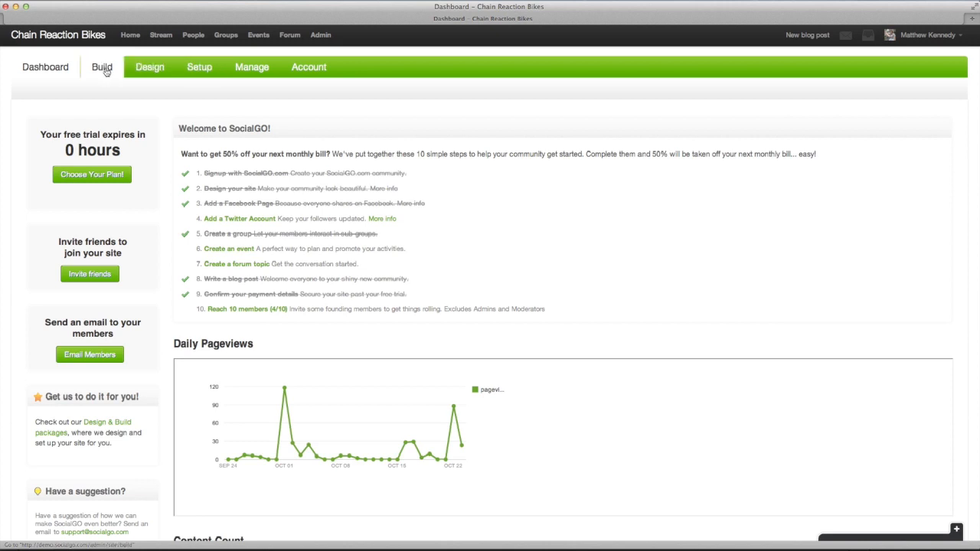
click(101, 67)
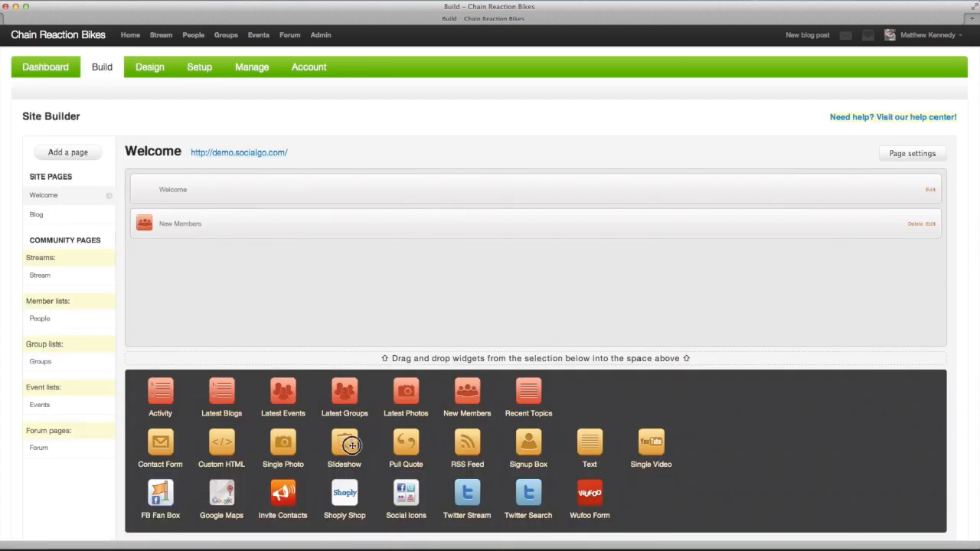
drag(343, 446, 285, 222)
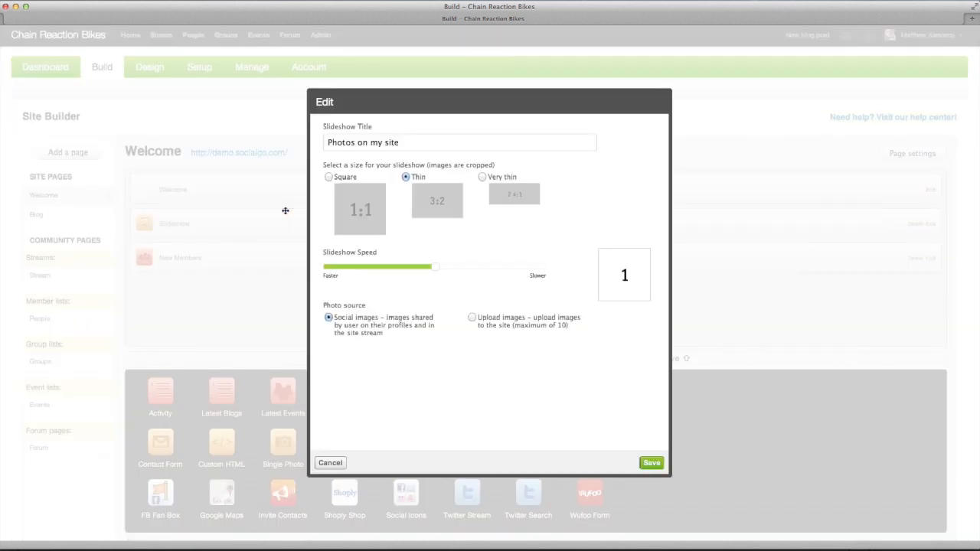
- Clear the slideshow title, set Very thin crop, faster speed, and Upload images source
click(416, 142)
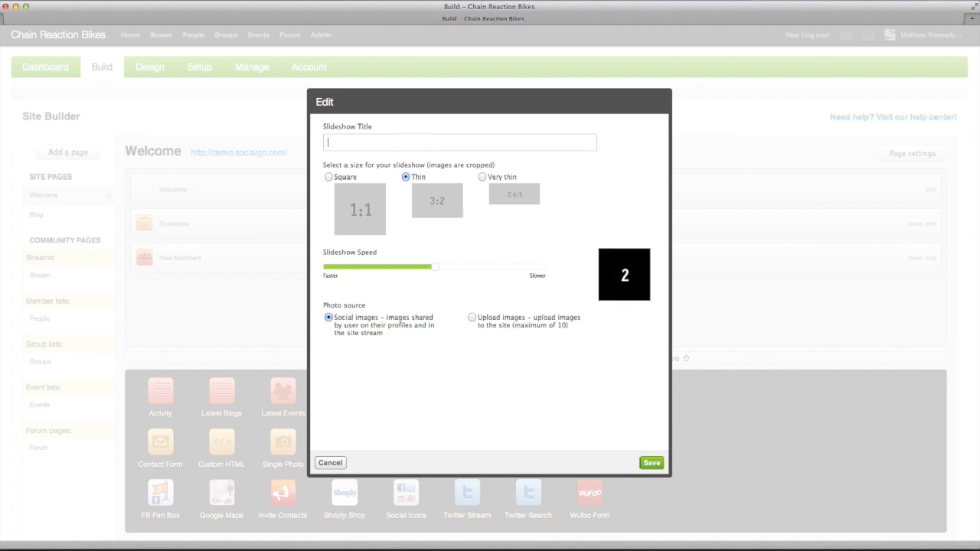
click(328, 178)
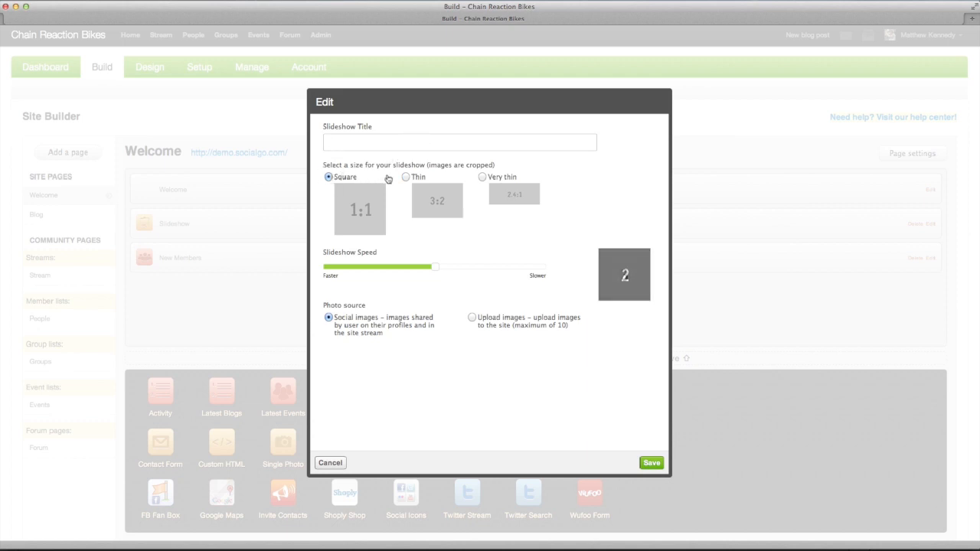
click(481, 177)
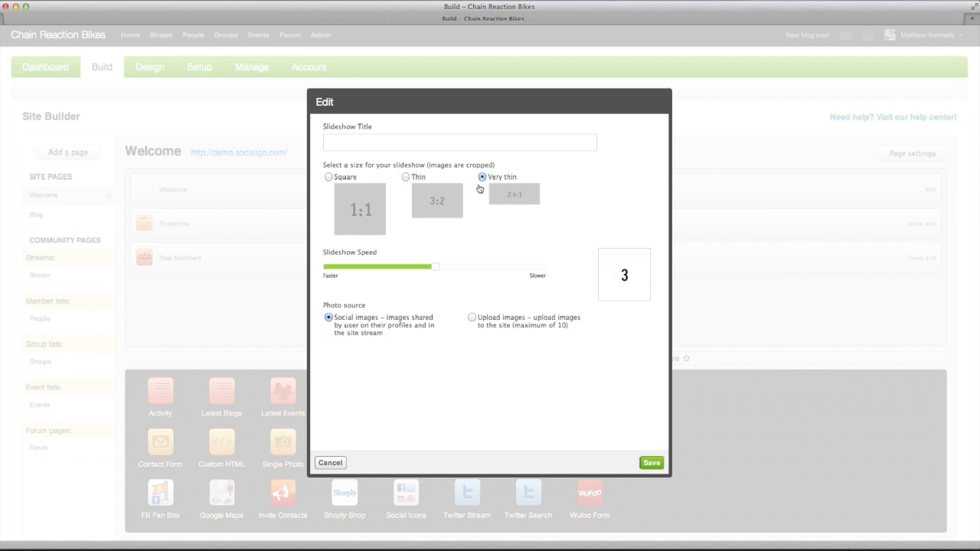
drag(437, 266, 404, 267)
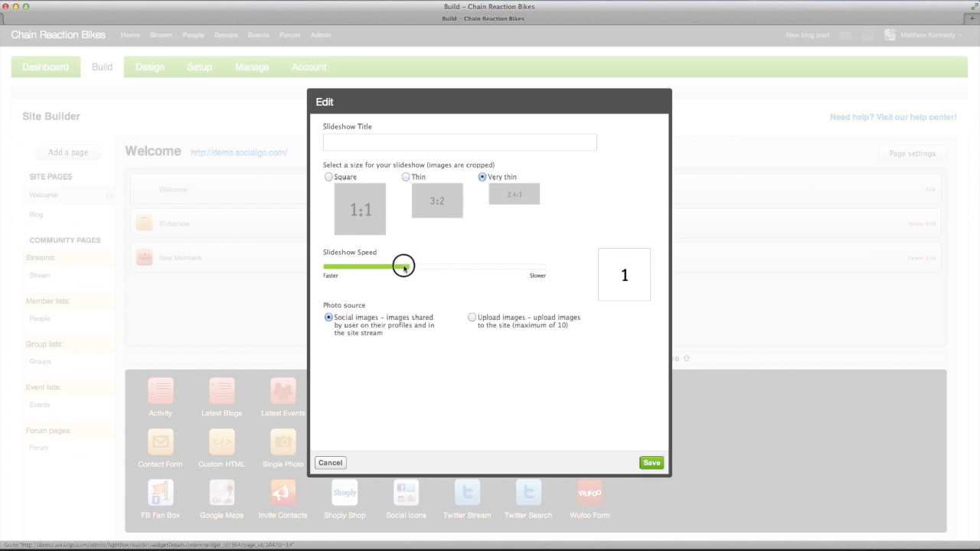
drag(405, 266, 383, 267)
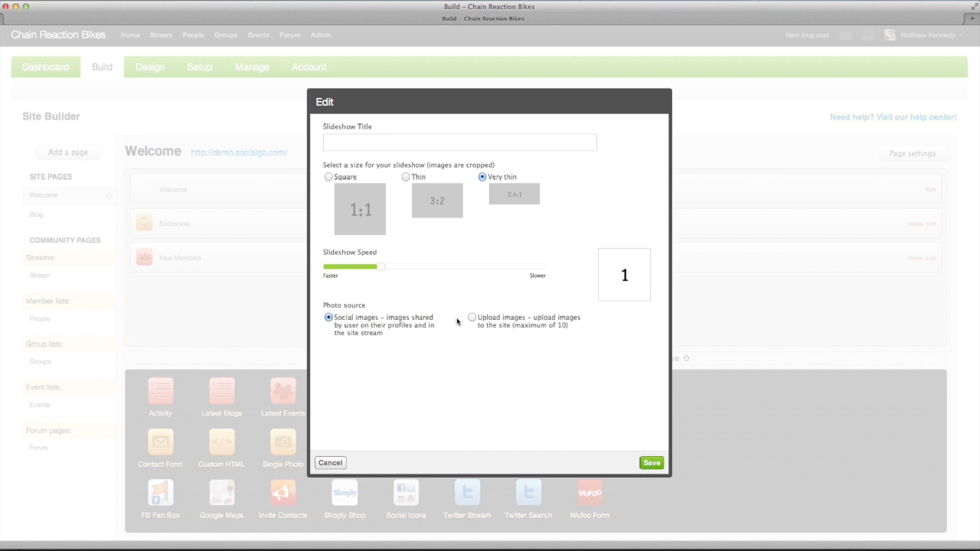
click(472, 317)
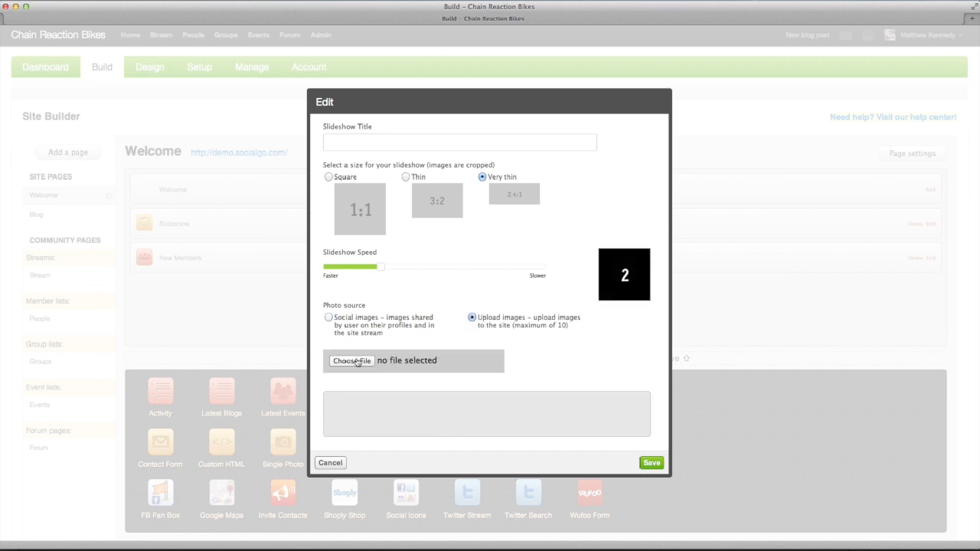
- Upload two chainreaction images to the slideshow, save the widget, and view the Welcome page
click(353, 361)
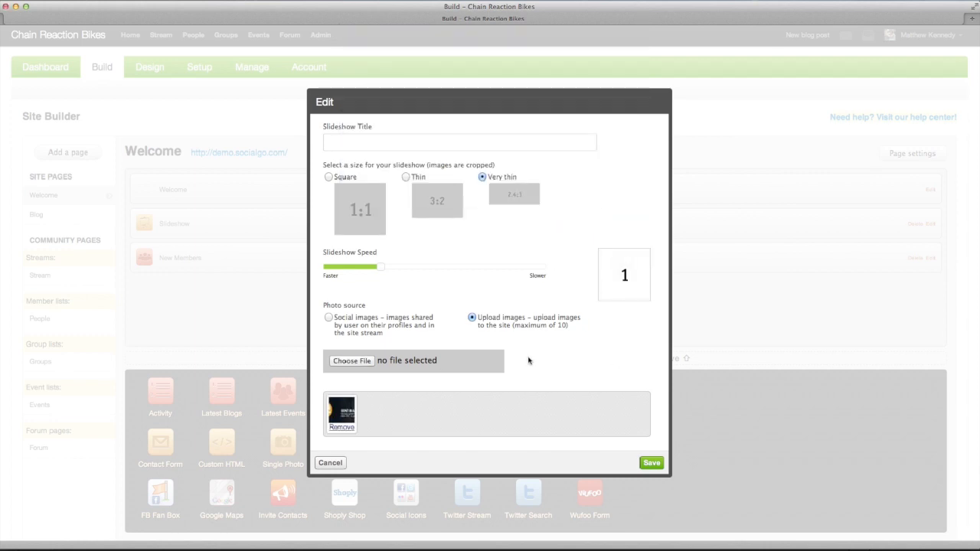
click(350, 361)
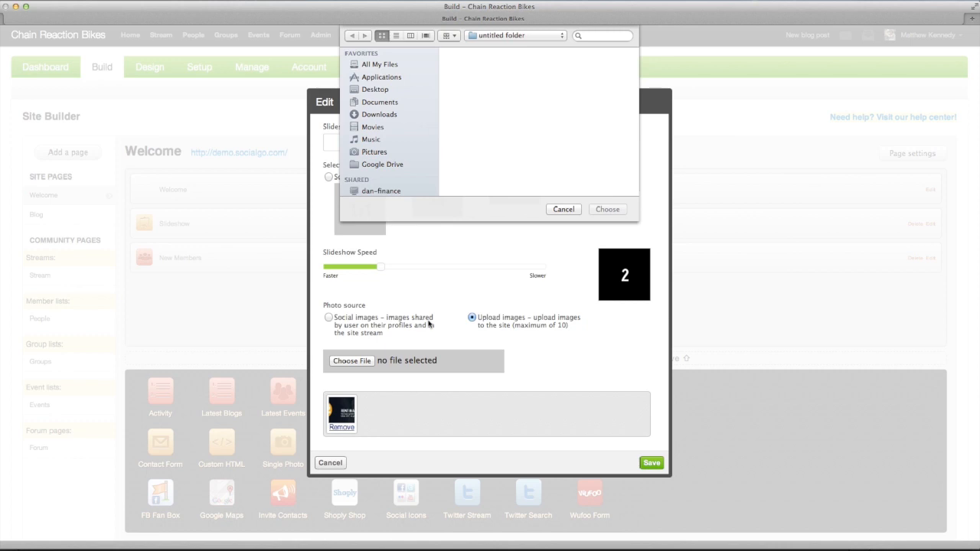
click(582, 67)
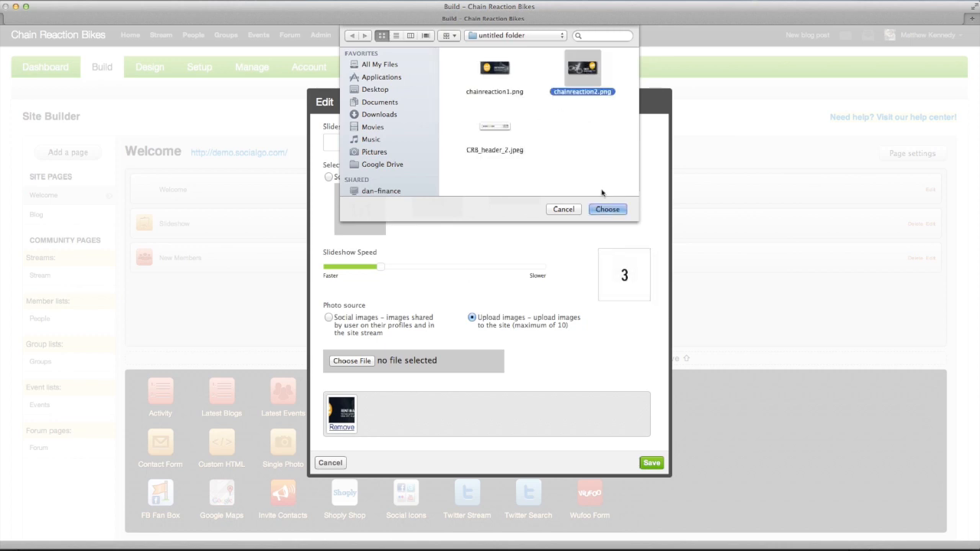
click(607, 208)
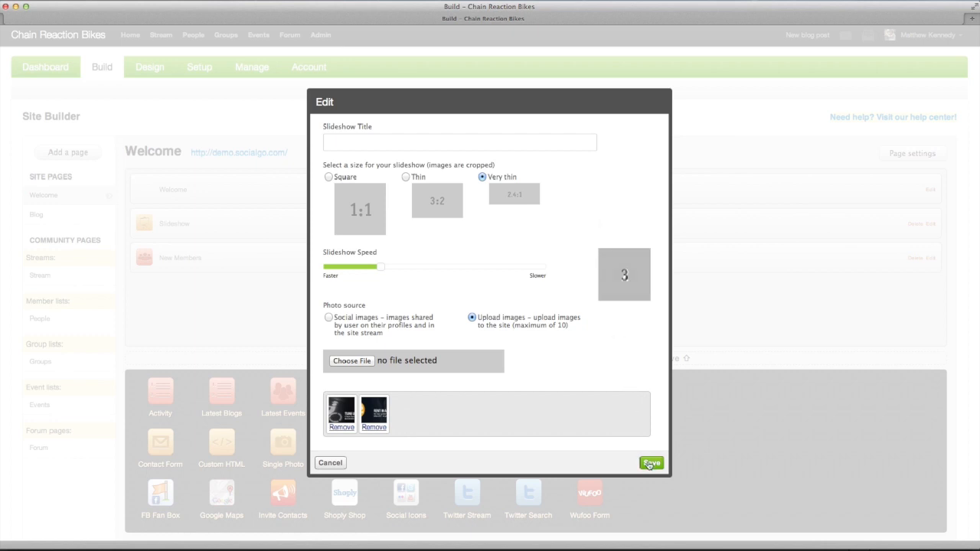
click(649, 463)
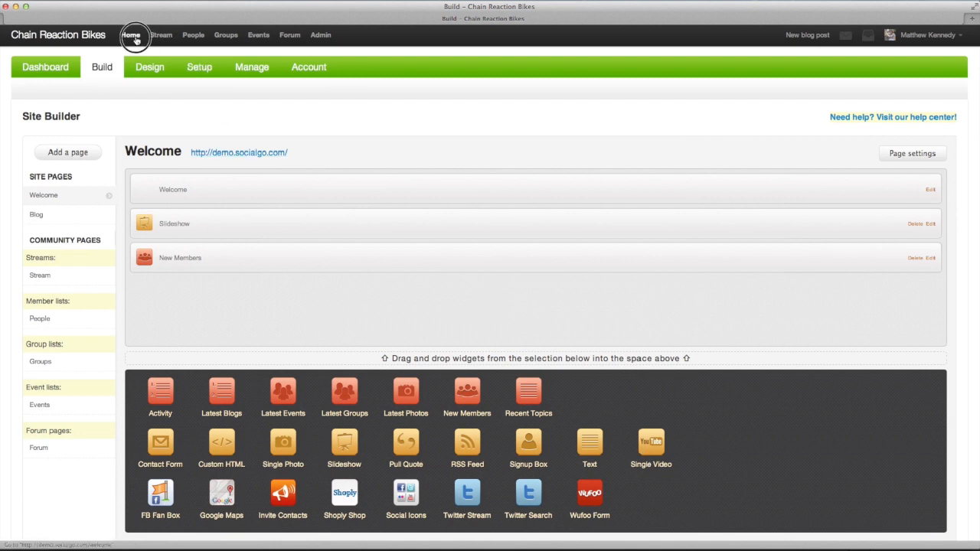
click(130, 34)
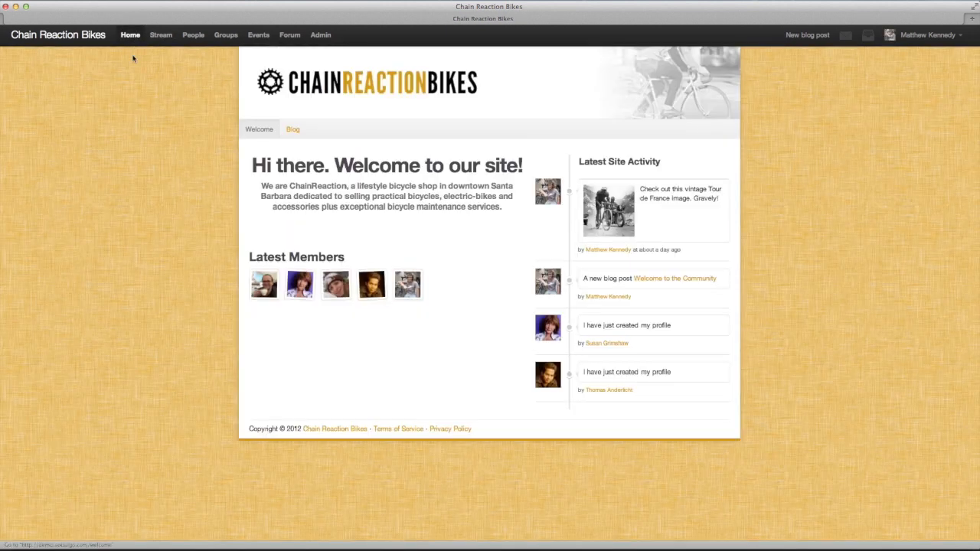